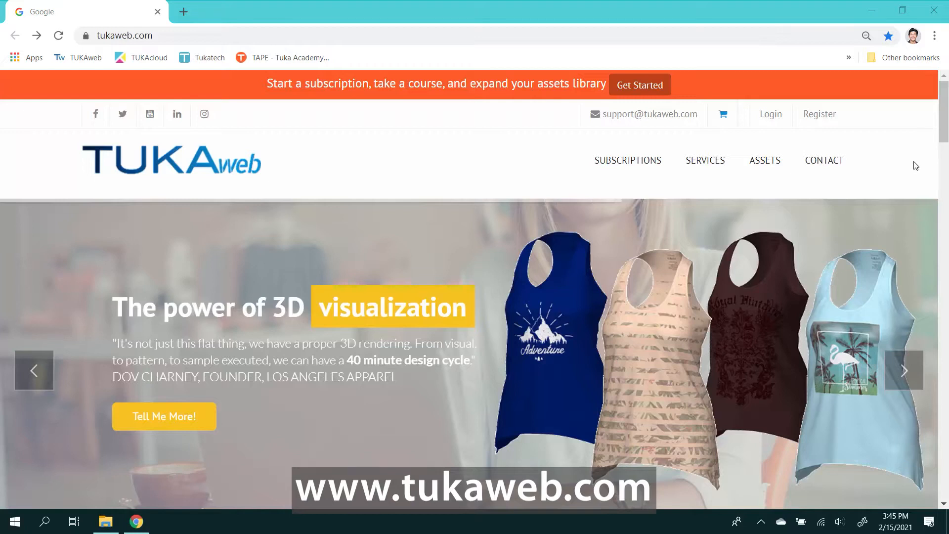
{"action": "mouse_move", "coordinate": [818, 113]}
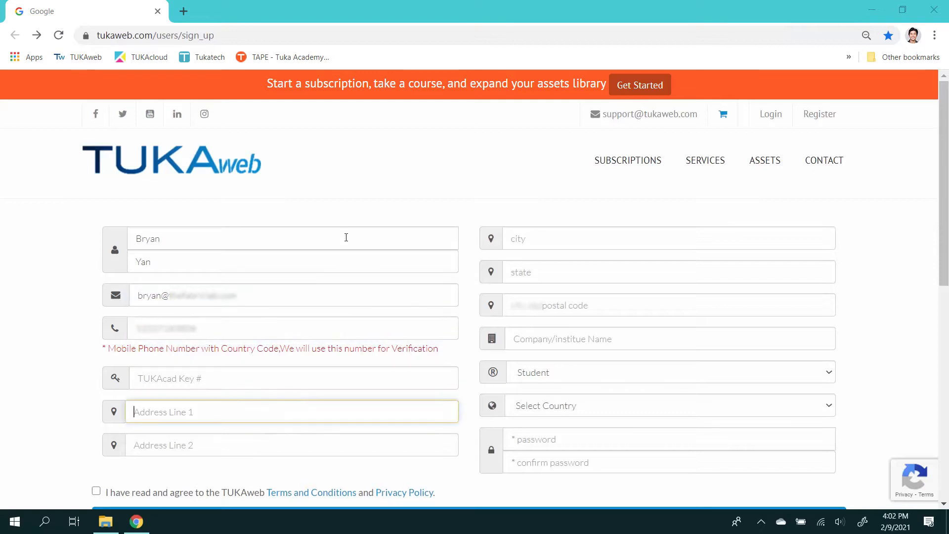
Step: Fill the sign-up form's first name with 'Sunny' along with last name, email and mobile phone
{"action": "type", "text": "Sunny"}
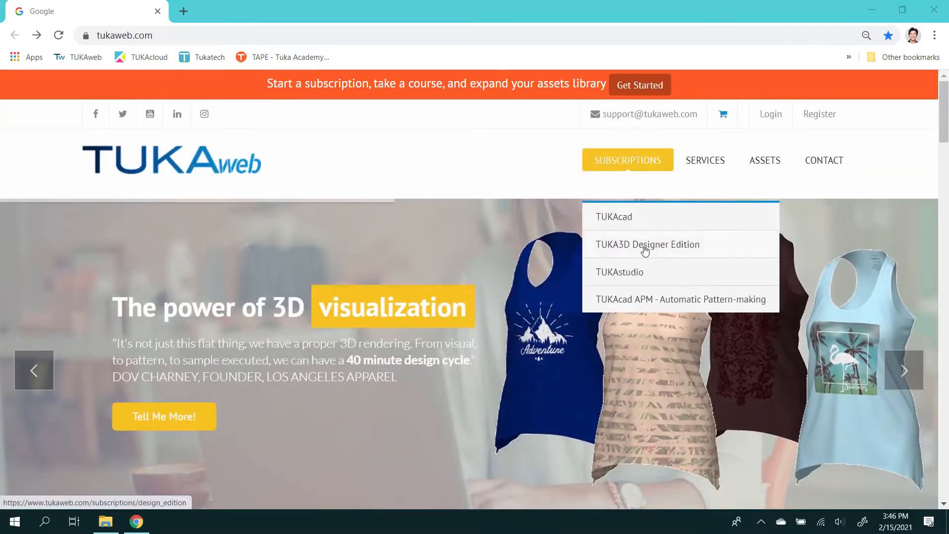
Step: On the TUKA3D Designer Edition subscription page, select the $29.00 Designer Edition package
{"action": "left_click", "coordinate": [646, 245]}
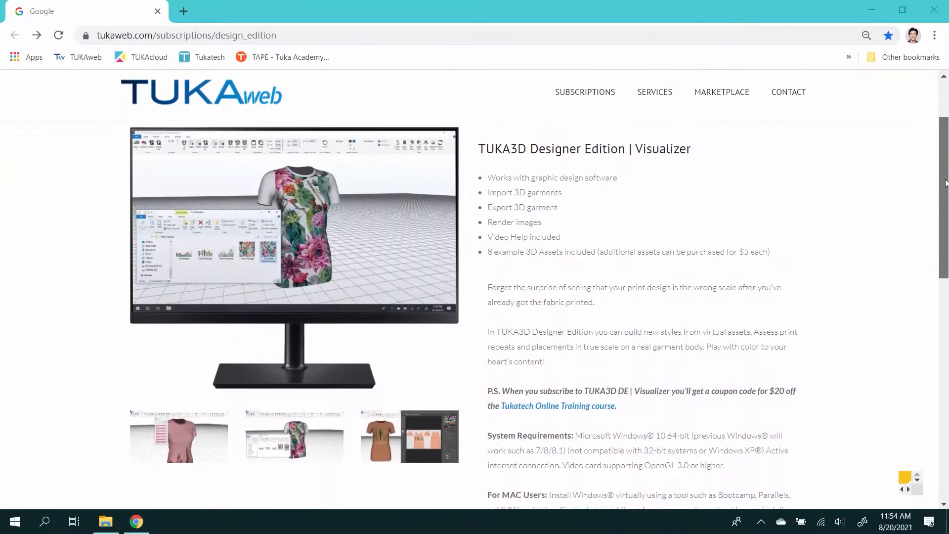
{"action": "scroll", "scroll_direction": "down", "scroll_amount": 3}
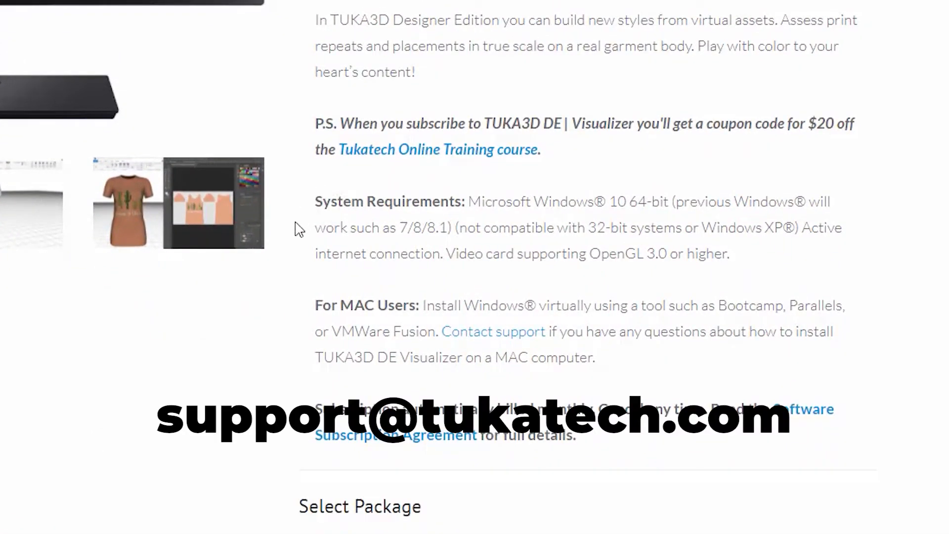
{"action": "mouse_move", "coordinate": [500, 398]}
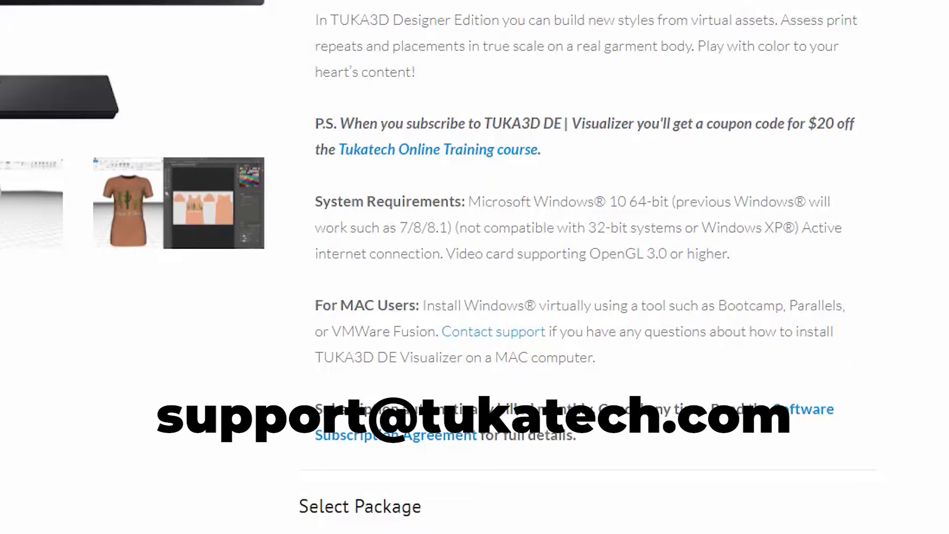
{"action": "scroll", "scroll_direction": "down", "scroll_amount": 3}
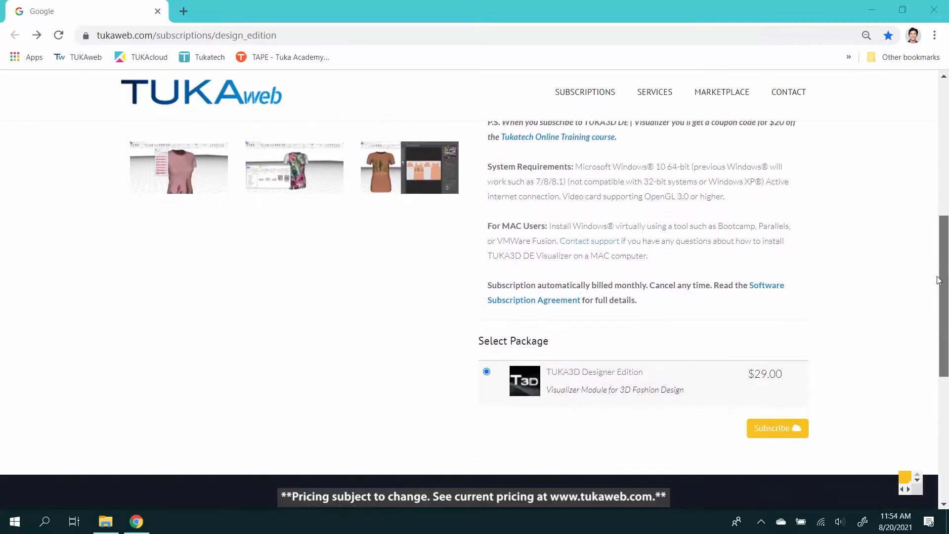
{"action": "scroll", "scroll_direction": "down", "scroll_amount": 3}
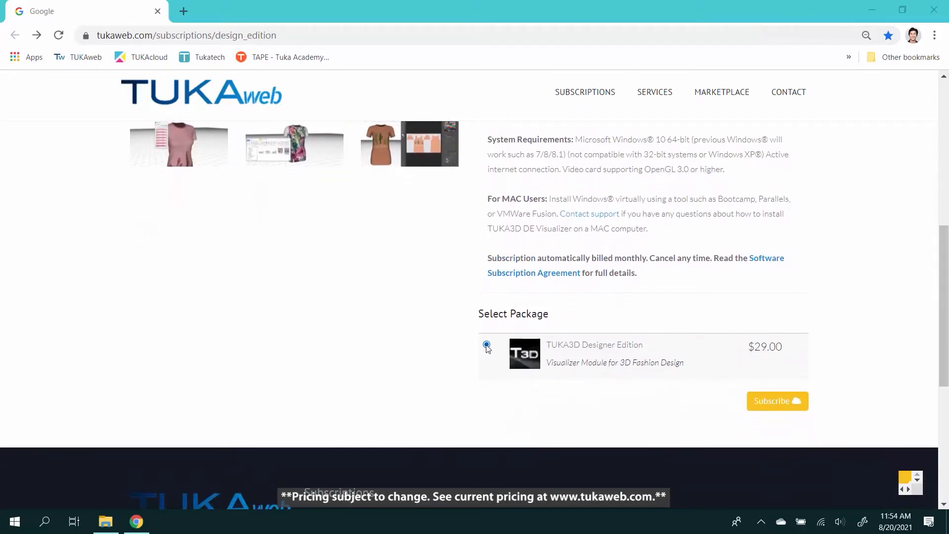
{"action": "left_click", "coordinate": [777, 400]}
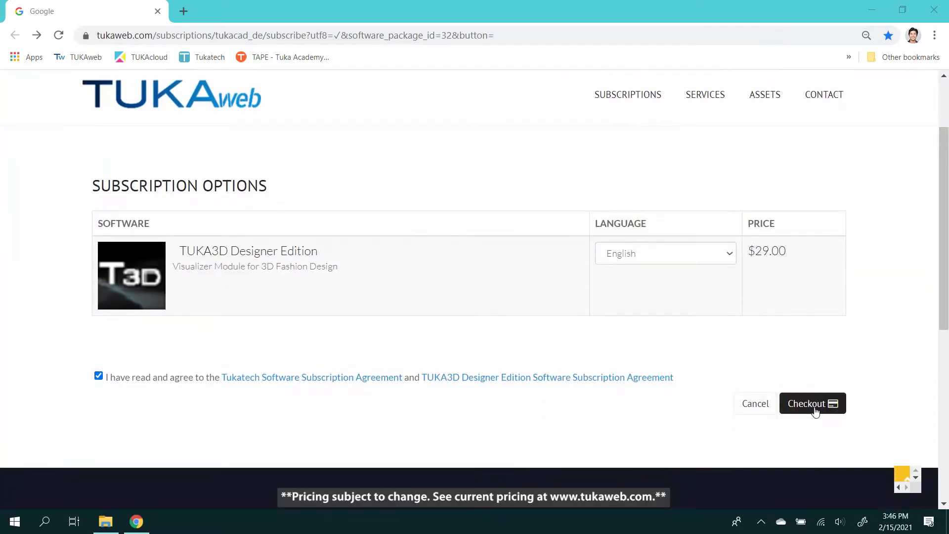
Step: Accept the agreements, proceed to checkout and enter the name on card and credit card number
{"action": "left_click", "coordinate": [813, 404]}
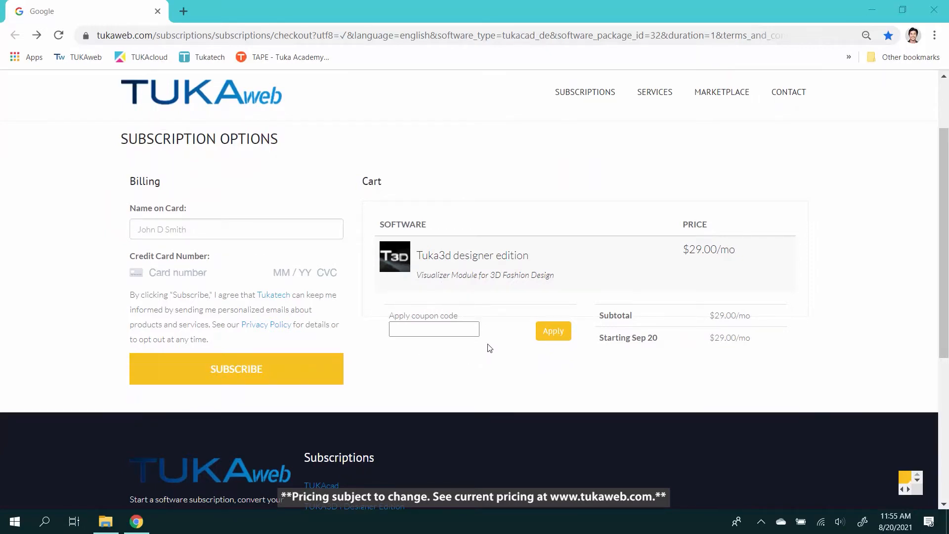
{"action": "mouse_move", "coordinate": [614, 332]}
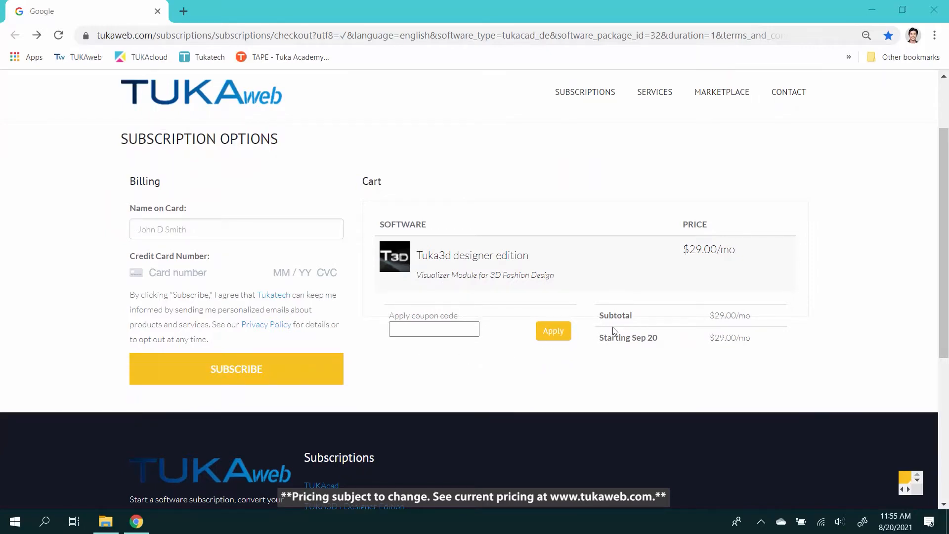
{"action": "mouse_move", "coordinate": [716, 331]}
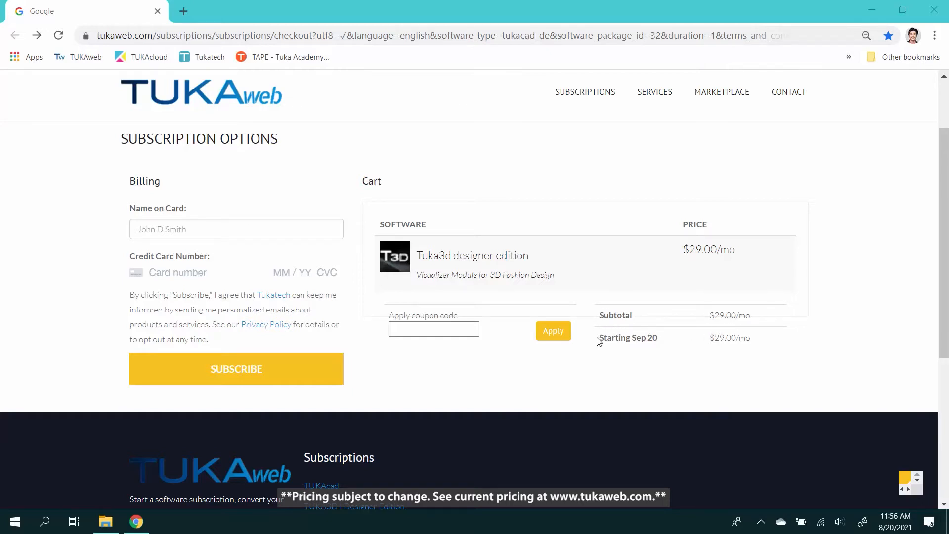
{"action": "mouse_move", "coordinate": [743, 356]}
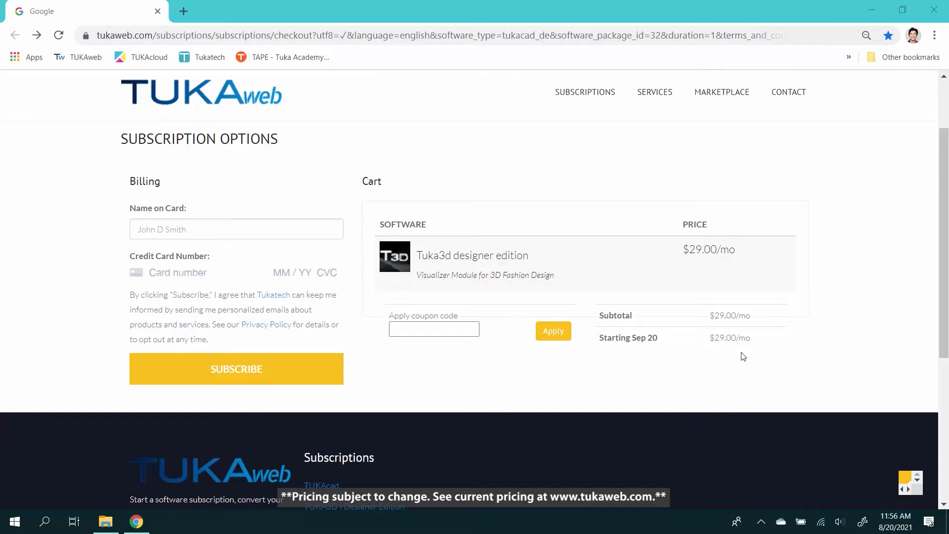
{"action": "left_click", "coordinate": [237, 369]}
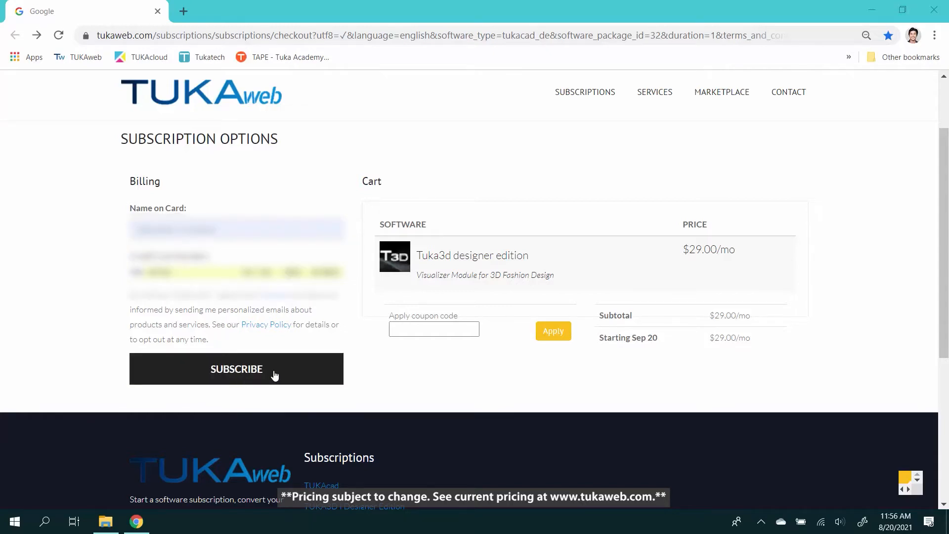
Step: Subscribe for $USD 29 and download the TUKA3D Designer Edition installer from the receipt
{"action": "left_click", "coordinate": [237, 369]}
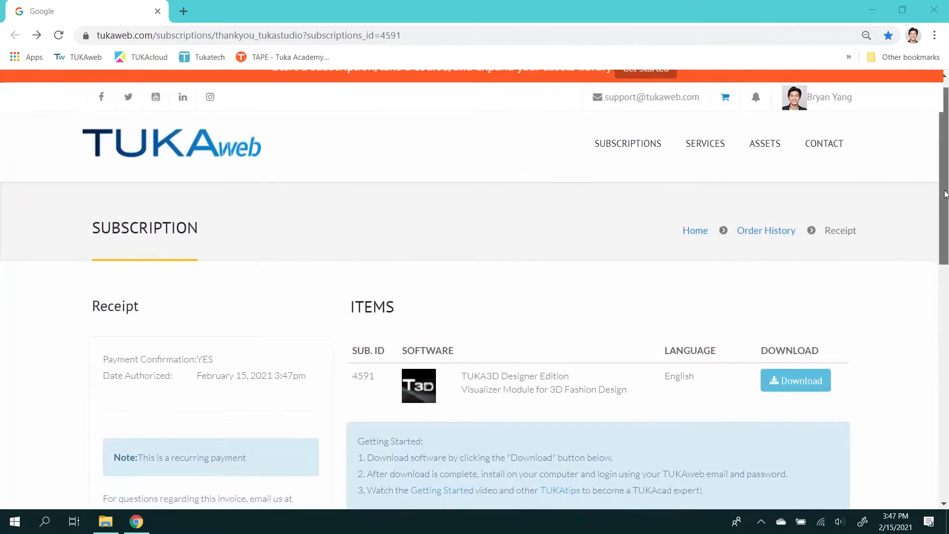
{"action": "scroll", "scroll_direction": "down", "scroll_amount": 3}
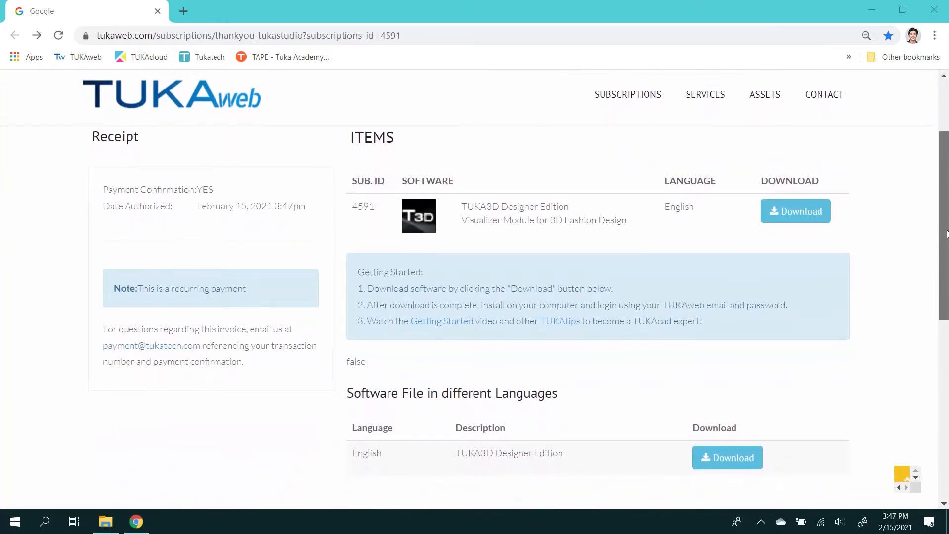
{"action": "mouse_move", "coordinate": [795, 211]}
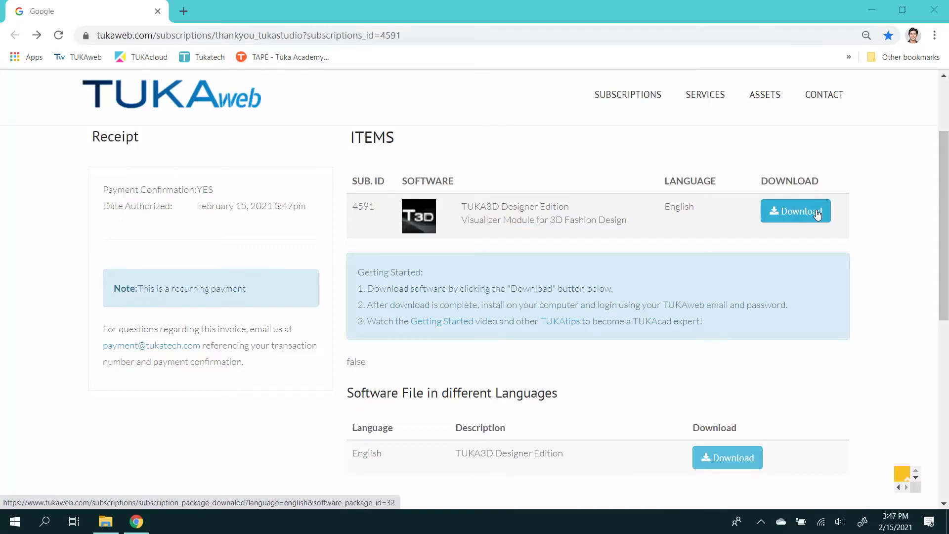
{"action": "left_click", "coordinate": [795, 211]}
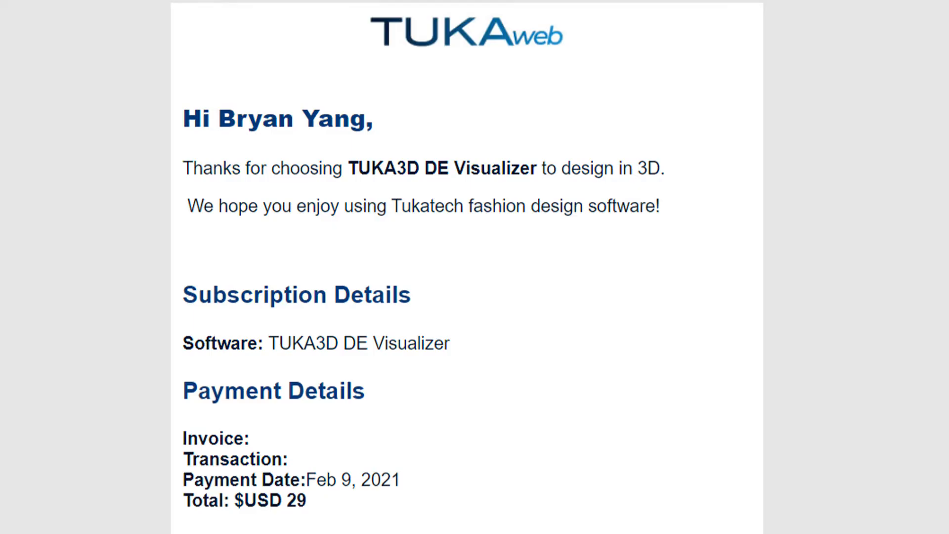
Step: Scroll through the TUKAweb confirmation email's subscription and payment details
{"action": "scroll", "scroll_direction": "down", "scroll_amount": 3}
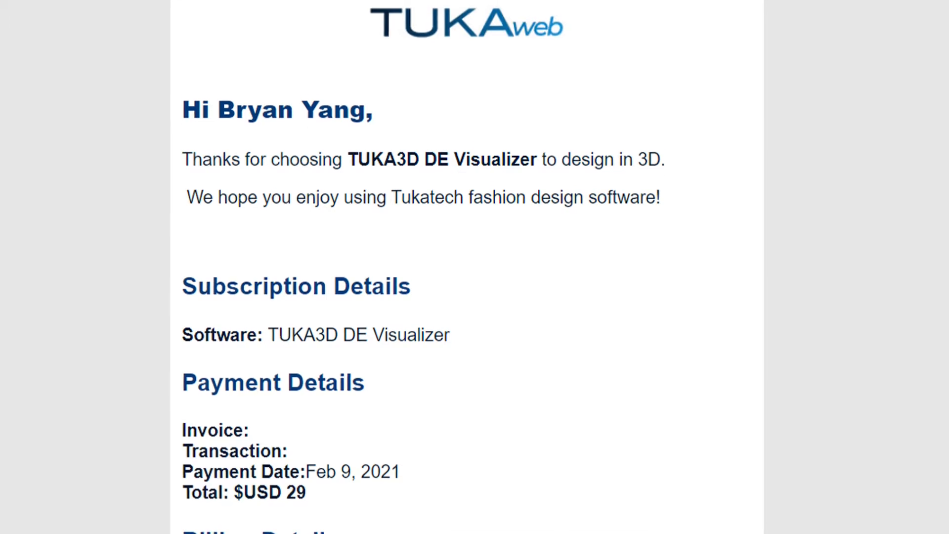
{"action": "scroll", "scroll_direction": "down", "scroll_amount": 3}
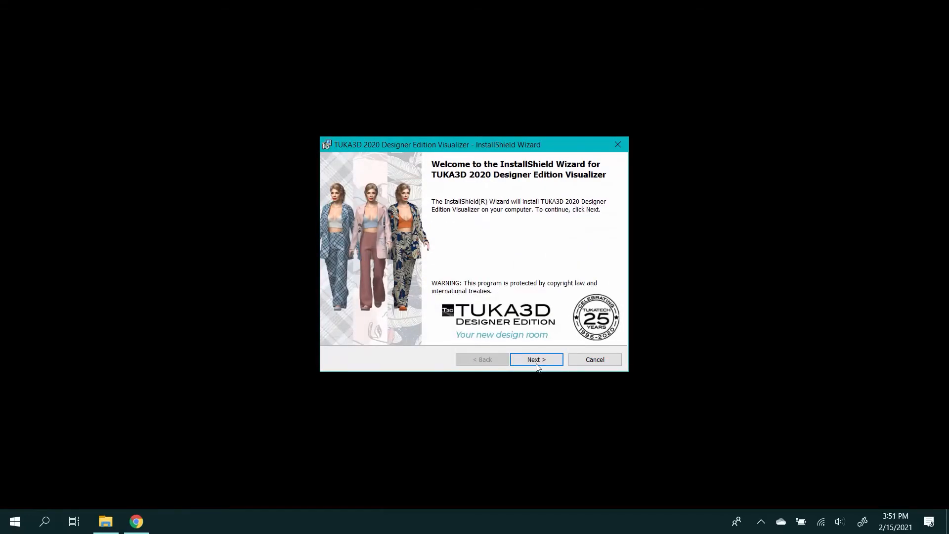
Step: Run the wizard with customer information for all users to Finish, then pick the new TUKA3D DE Visualizer shortcut
{"action": "left_click", "coordinate": [535, 358]}
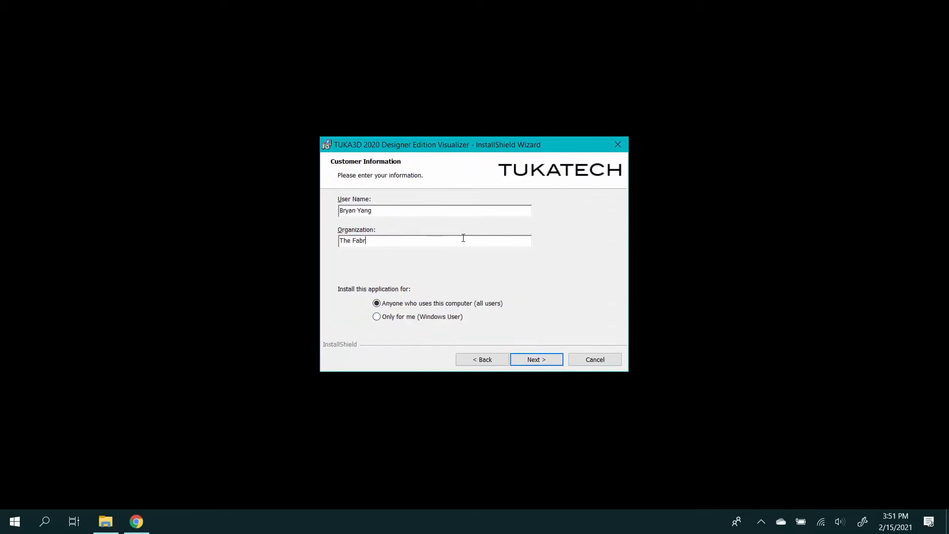
{"action": "left_click", "coordinate": [534, 358]}
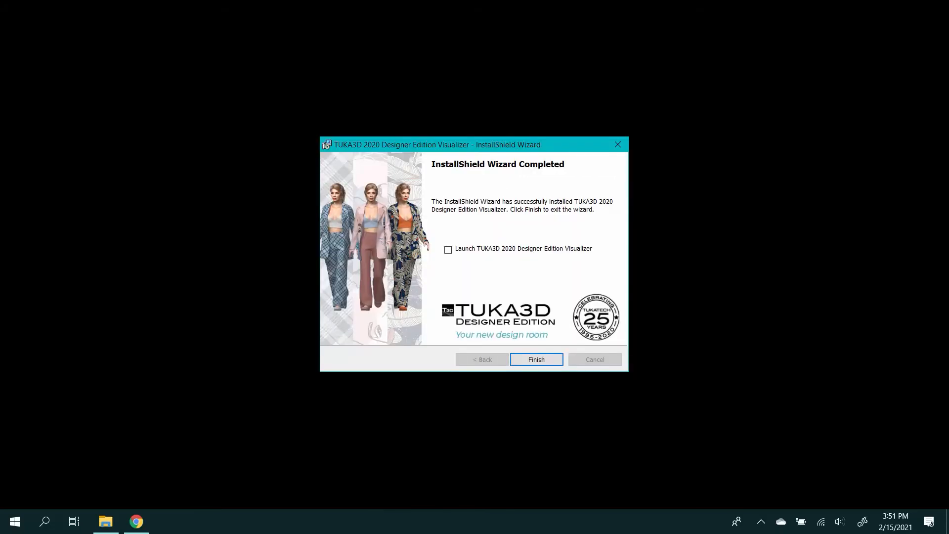
{"action": "left_click", "coordinate": [535, 359]}
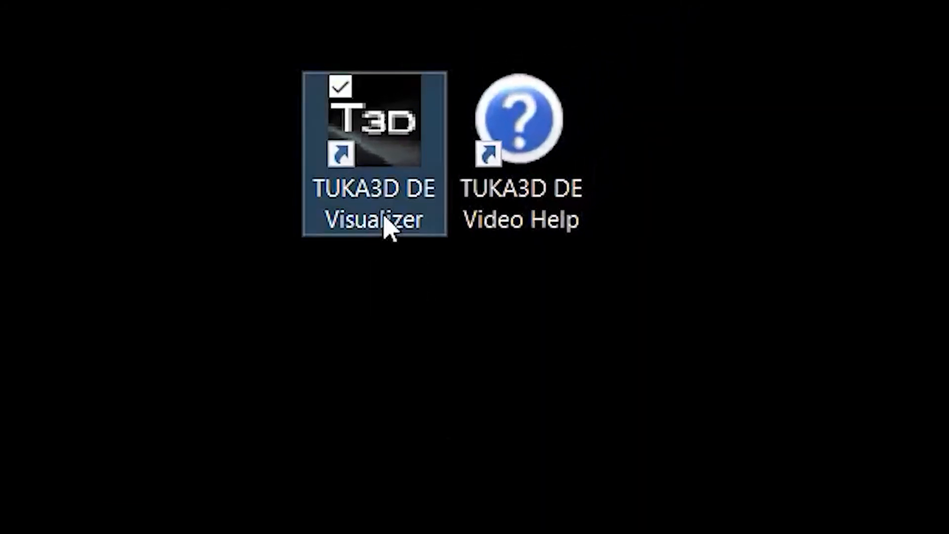
{"action": "left_click", "coordinate": [521, 120]}
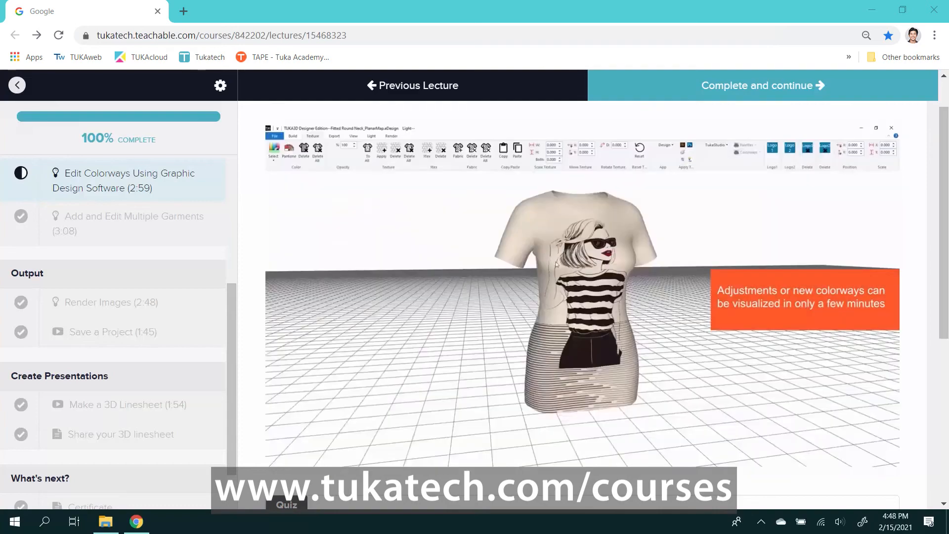
Step: Open the Edit Colorways Using Graphic Design Software lecture on tukatech.teachable.com
{"action": "left_click", "coordinate": [761, 85]}
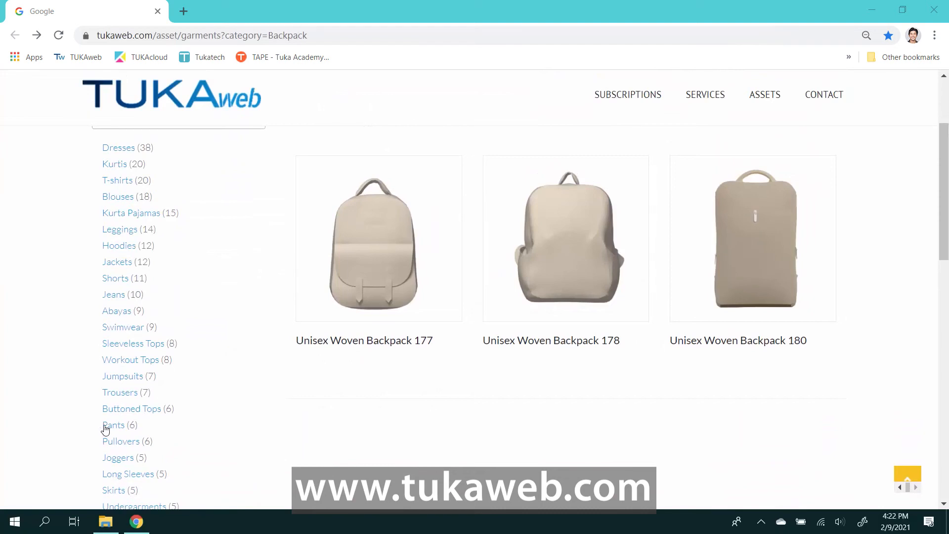
Step: Browse Kurta Pajamas and Swimwear assets, view Woman Knit Swimwear 186 details and its image gallery
{"action": "left_click", "coordinate": [130, 213]}
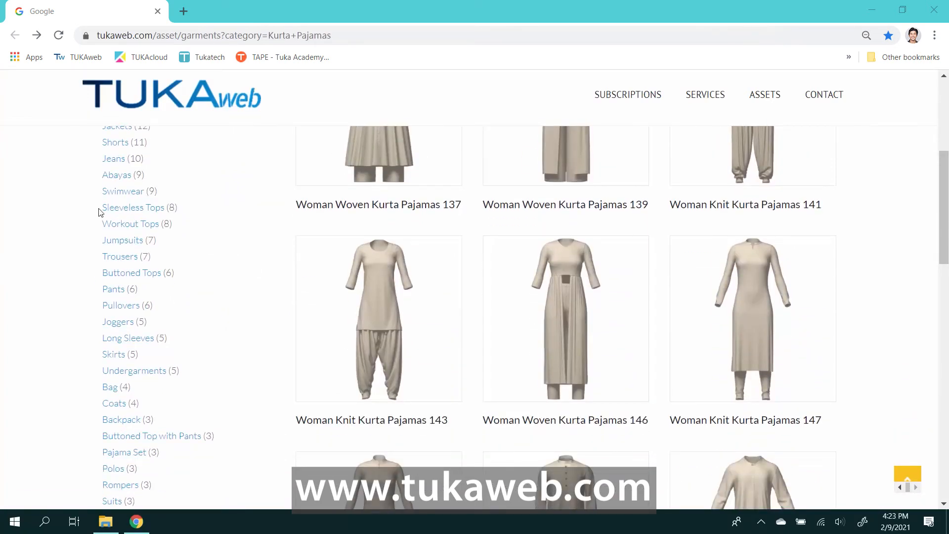
{"action": "left_click", "coordinate": [122, 191]}
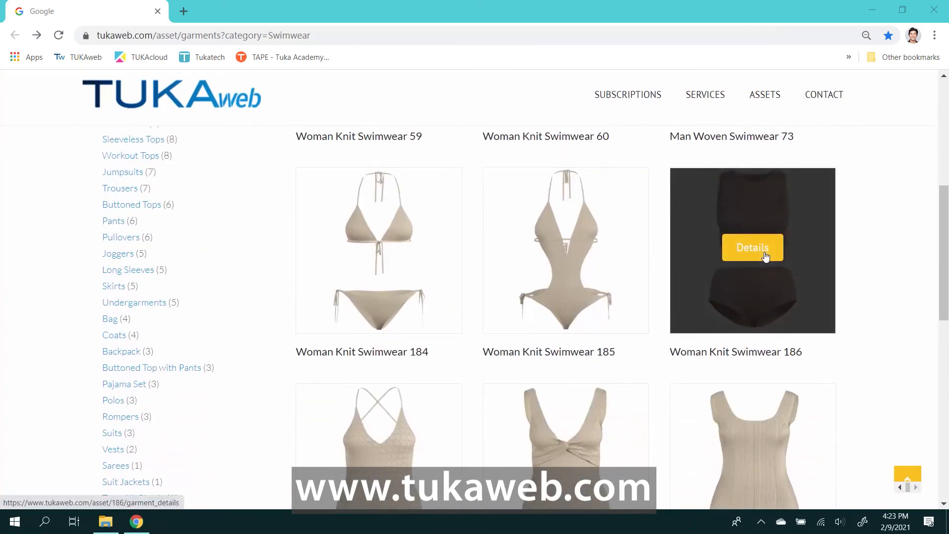
{"action": "left_click", "coordinate": [751, 247]}
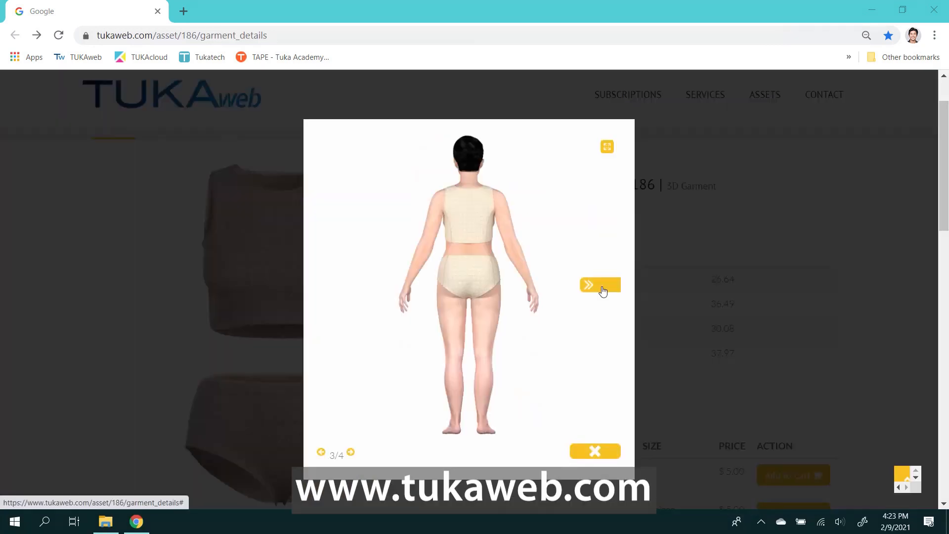
{"action": "left_click", "coordinate": [599, 285]}
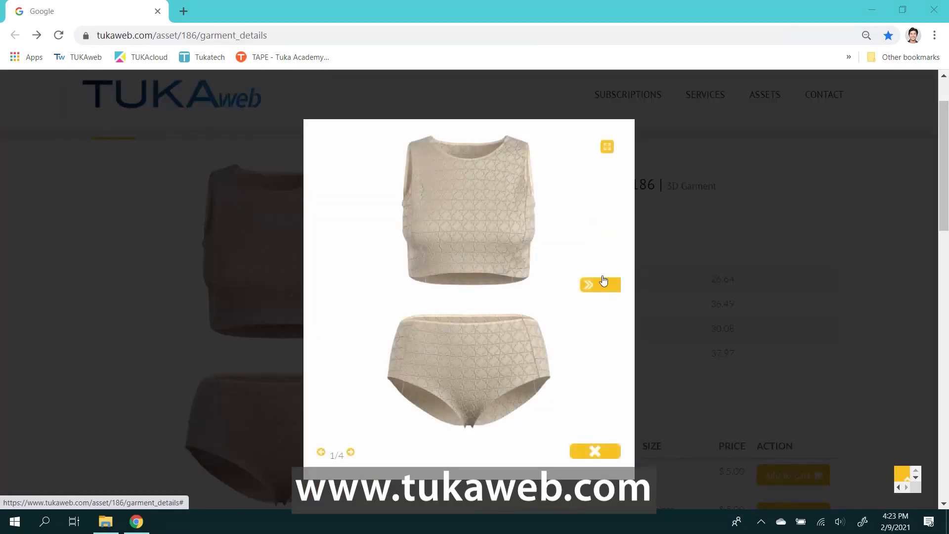
{"action": "left_click", "coordinate": [594, 451]}
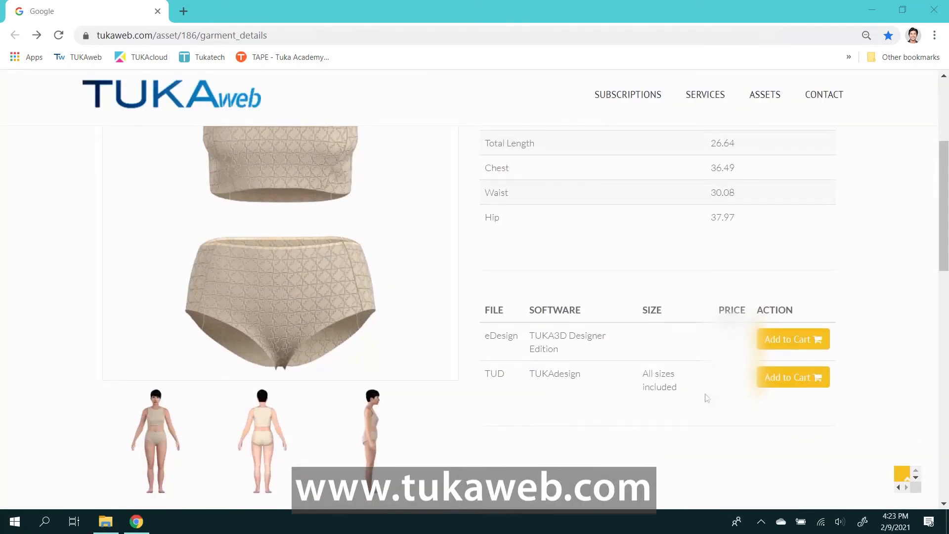